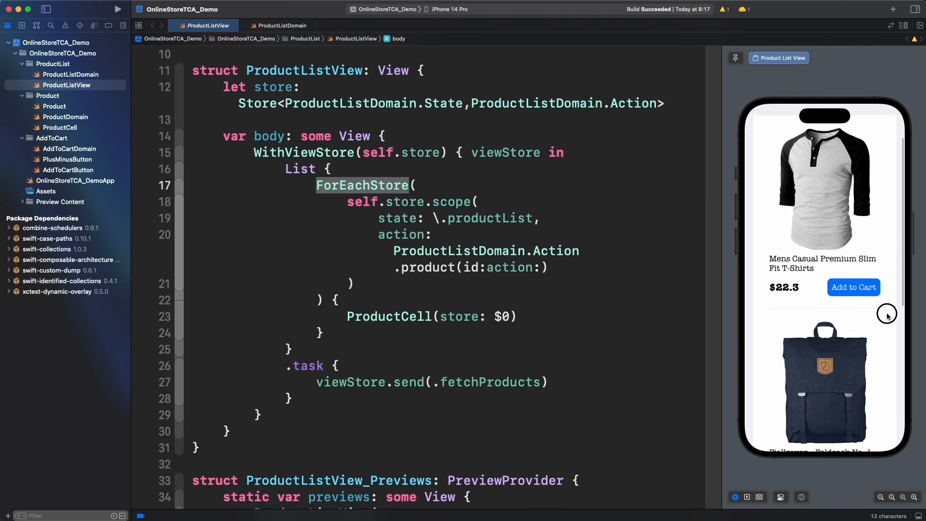
Add the backpack to the cart in the preview, then bring up ProductListDomain
{"action": "scroll", "scroll_direction": "down", "scroll_amount": 3}
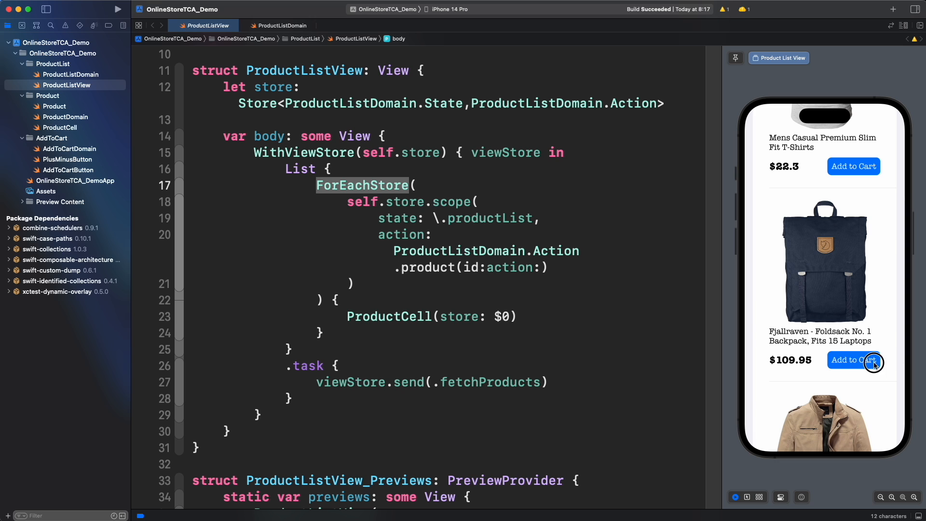
{"action": "left_click", "coordinate": [854, 359]}
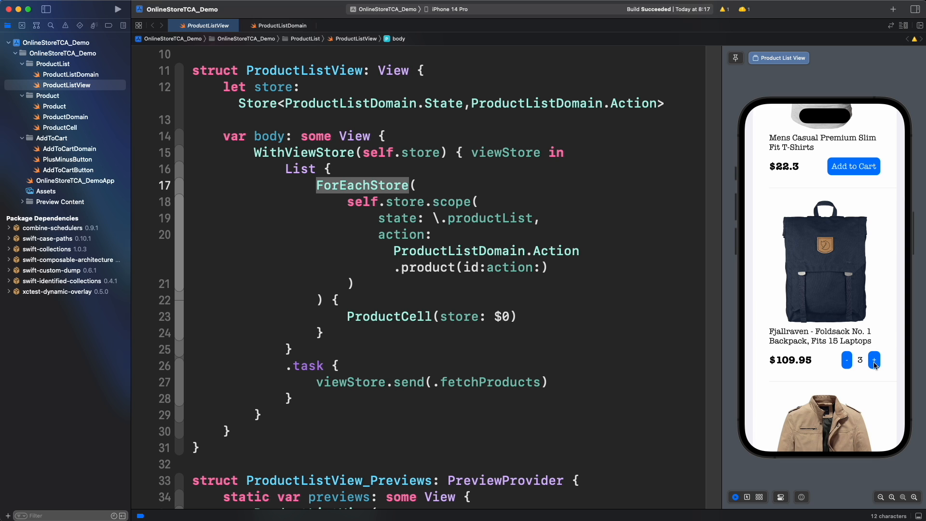
{"action": "left_click", "coordinate": [281, 26]}
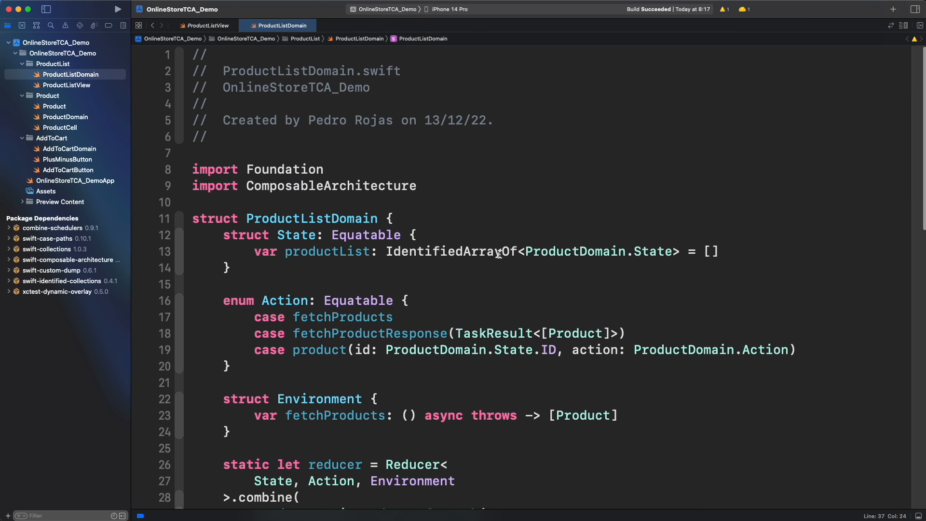
Select the IdentifiedArrayOf type and the reducer's fetchProducts task block for review
{"action": "double_click", "coordinate": [450, 251]}
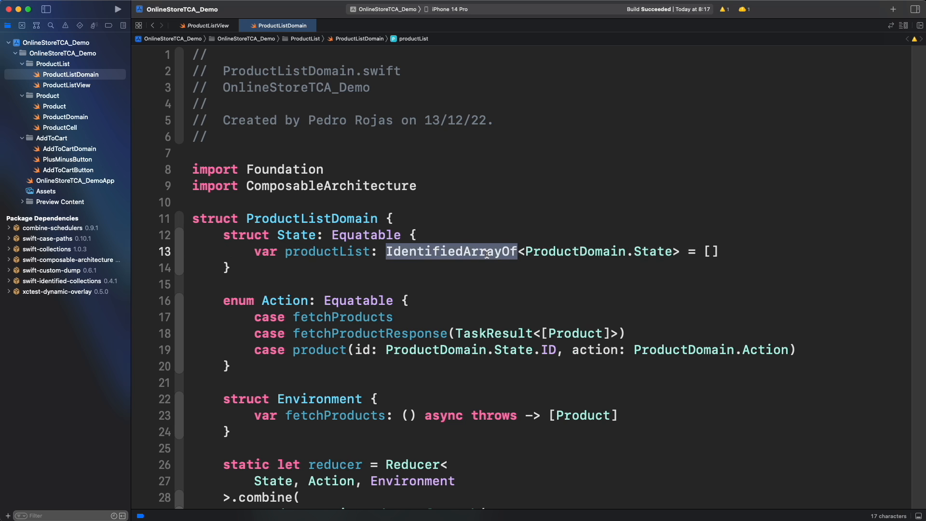
{"action": "scroll", "scroll_direction": "down", "scroll_amount": 3}
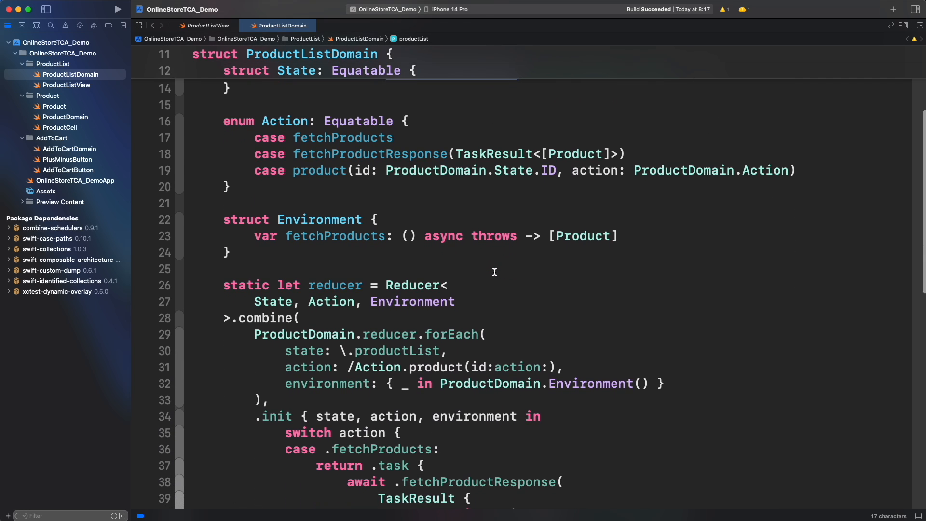
{"action": "scroll", "scroll_direction": "down", "scroll_amount": 3}
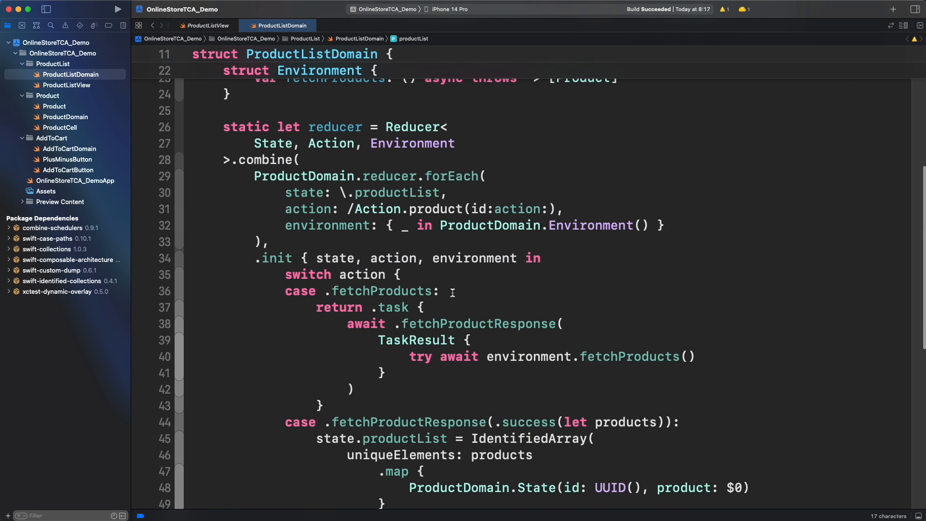
{"action": "left_click_drag", "start_coordinate": [315, 307], "coordinate": [353, 389]}
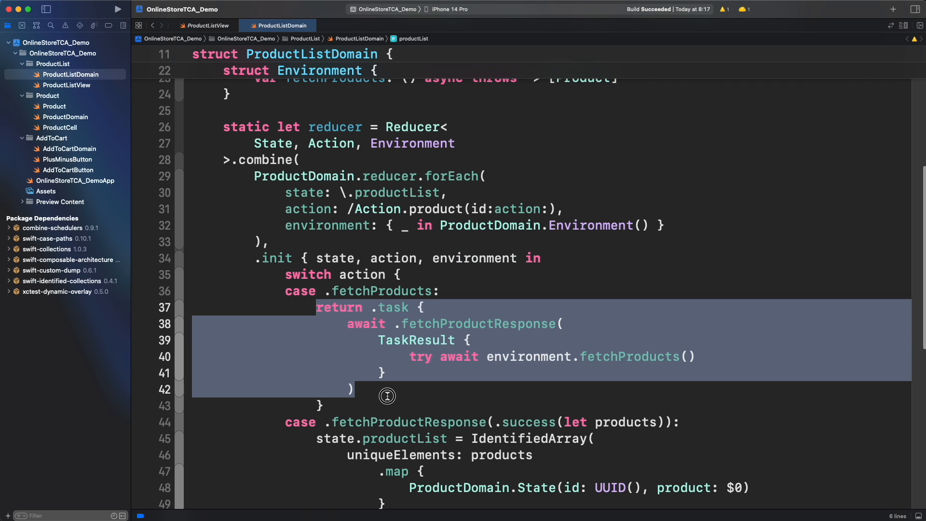
{"action": "left_click", "coordinate": [389, 405]}
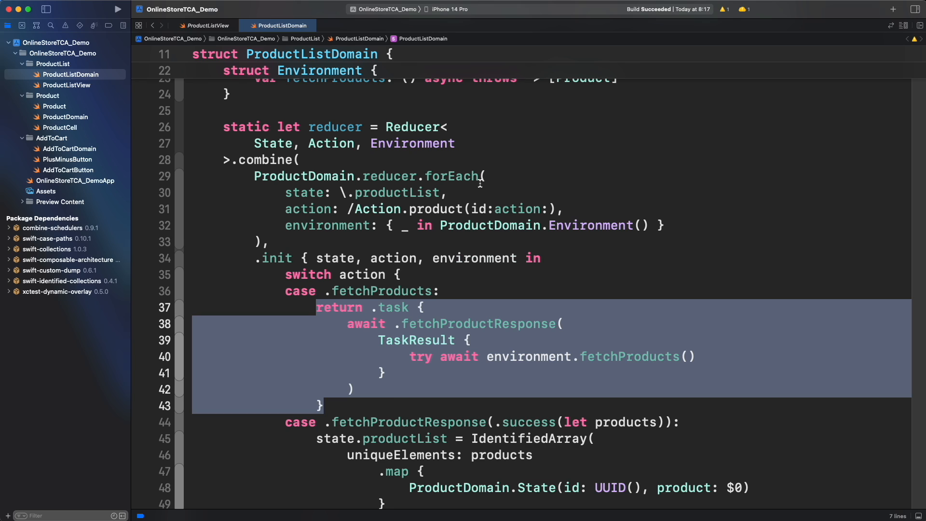
Create a CartListView SwiftUI View file in the CartList group, then reopen ProductListView
{"action": "right_click", "coordinate": [56, 42]}
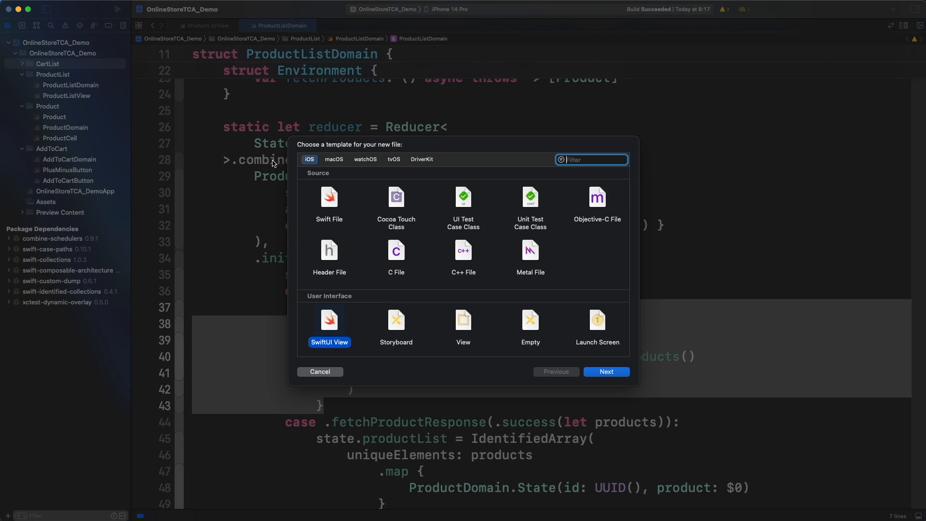
{"action": "left_click", "coordinate": [605, 371]}
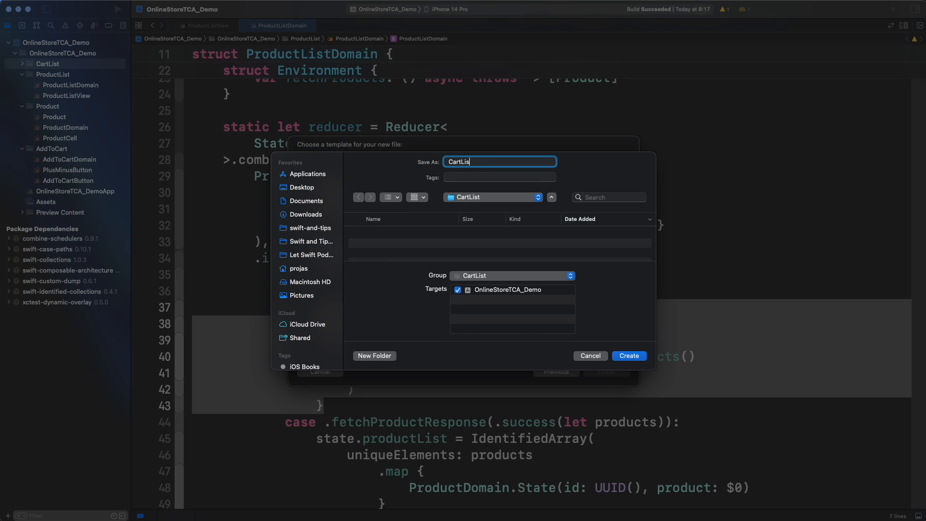
{"action": "left_click", "coordinate": [628, 355]}
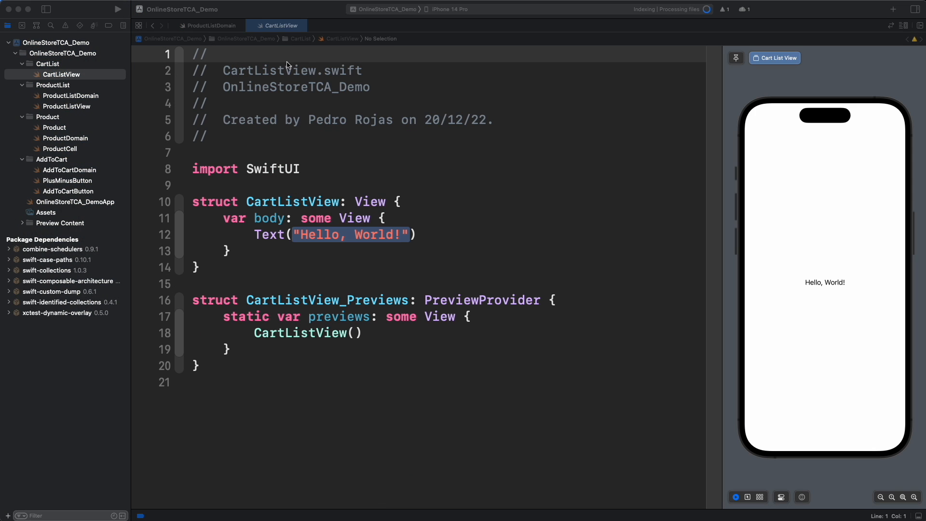
{"action": "left_click", "coordinate": [66, 106]}
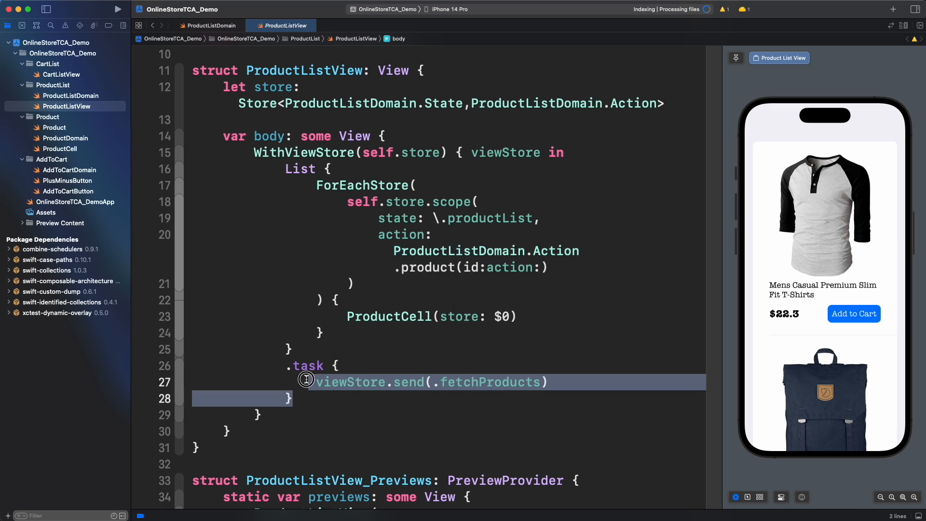
Embed the List in a NavigationStack titled "Products" and start a trailing toolbar Button
{"action": "type", "text": "NAvigationStack {"}
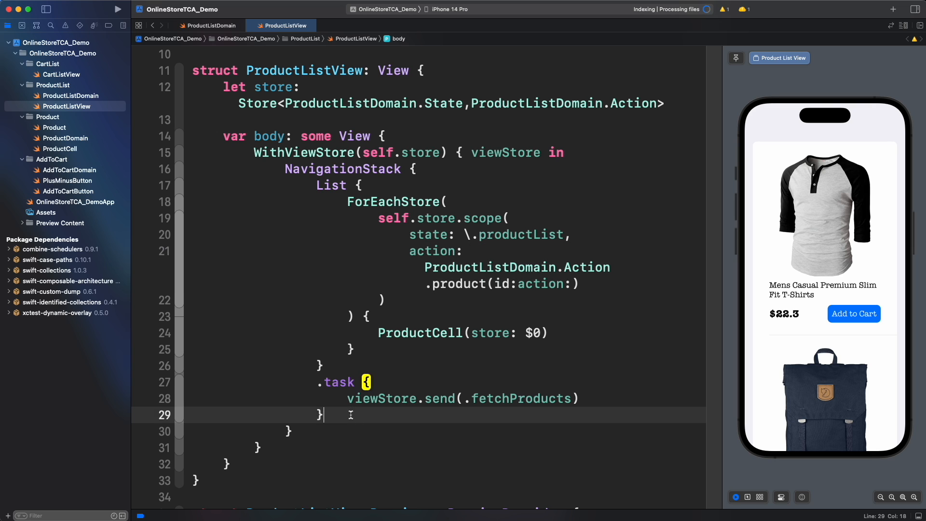
{"action": "type", "text": ".navigationTitle(\"P\")"}
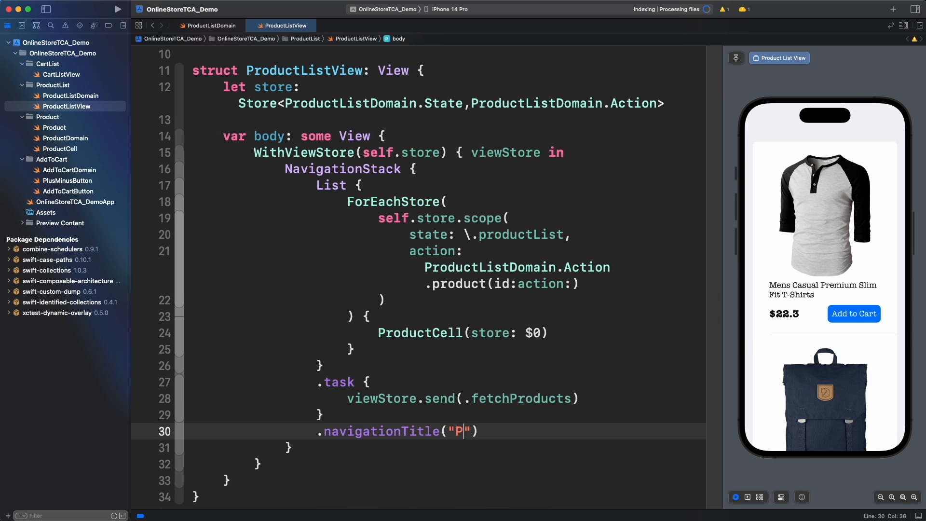
{"action": "type", "text": "roducts"}
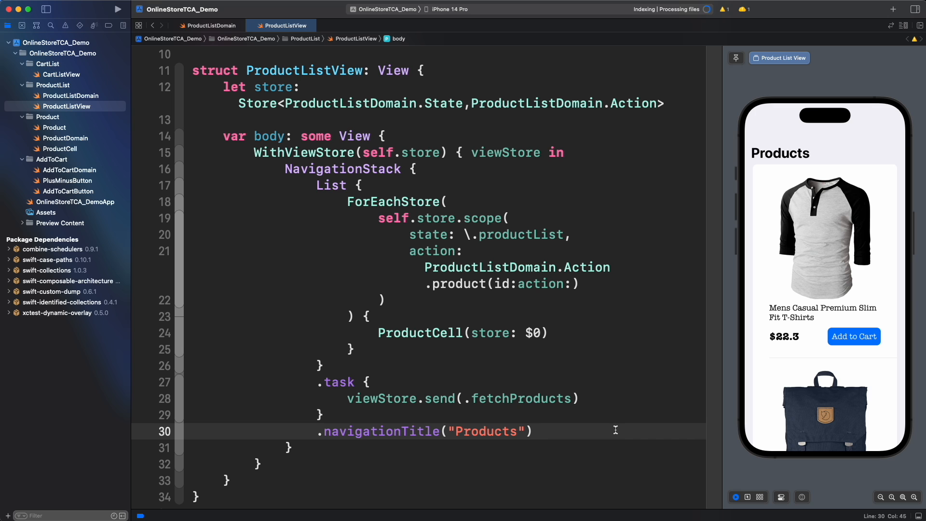
{"action": "type", "text": ".toolbar {"}
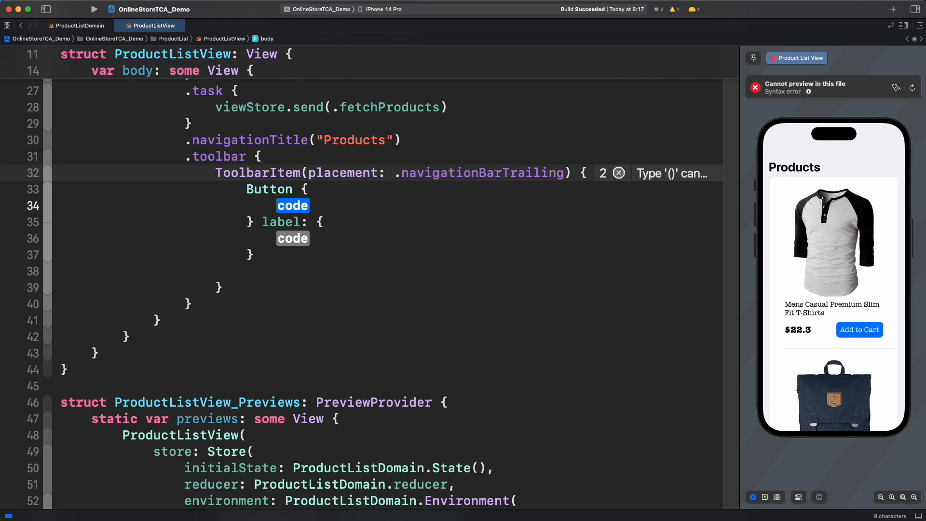
Label the toolbar button Text("Go To Cart") with a // ??? placeholder action
{"action": "type", "text": "Text(\"Go To\")"}
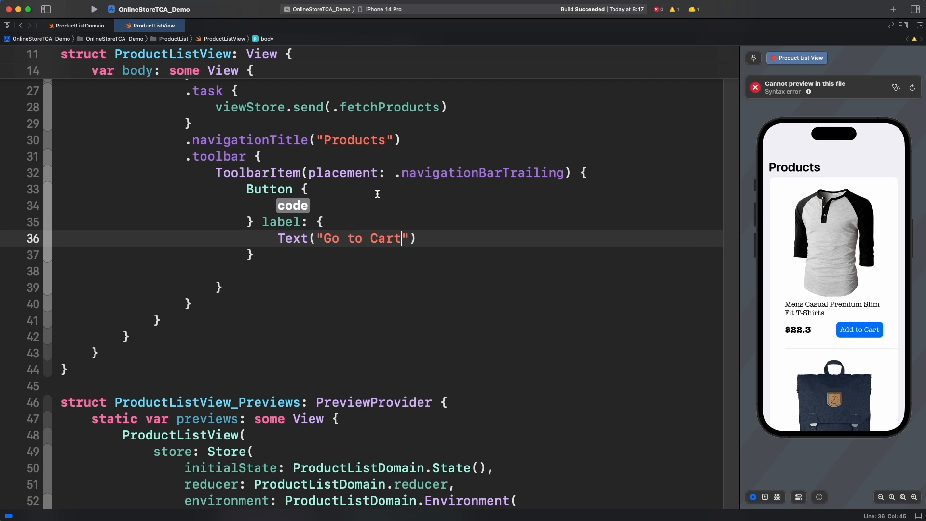
{"action": "type", "text": "//"}
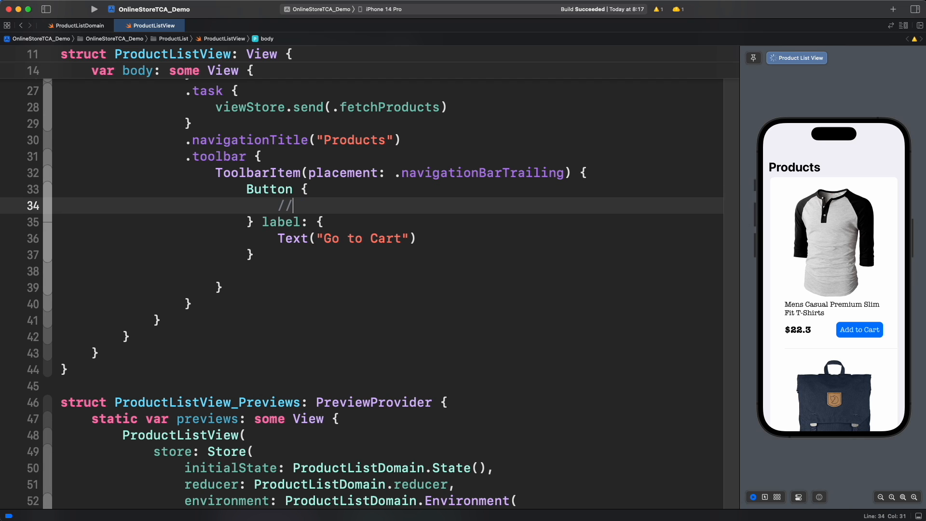
{"action": "type", "text": "???"}
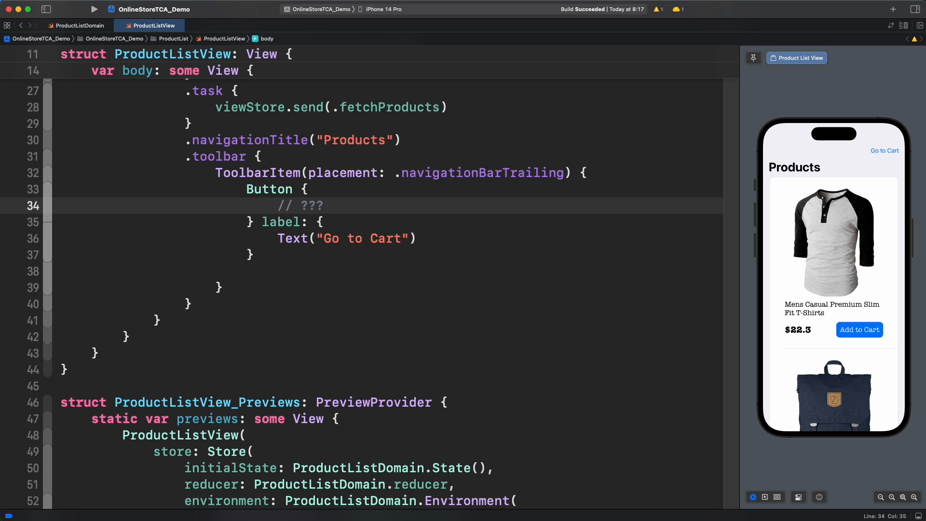
{"action": "left_click", "coordinate": [323, 205]}
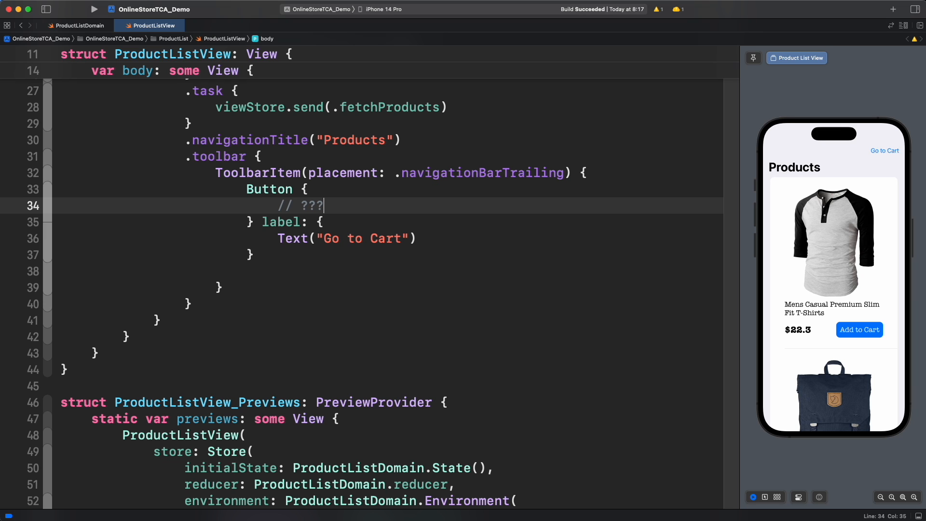
{"action": "left_click", "coordinate": [75, 25]}
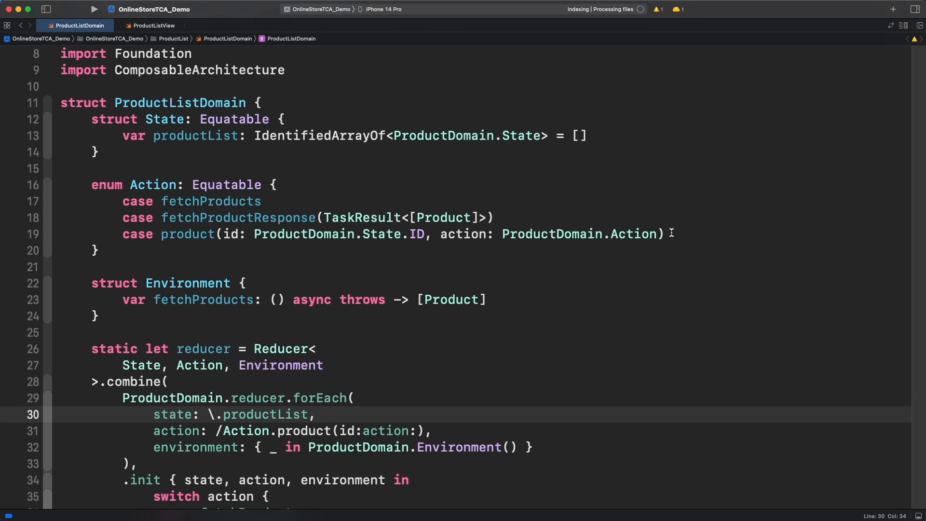
Make the Go to Cart button action call viewStore.send(.openCart)
{"action": "scroll", "scroll_direction": "down", "scroll_amount": 3}
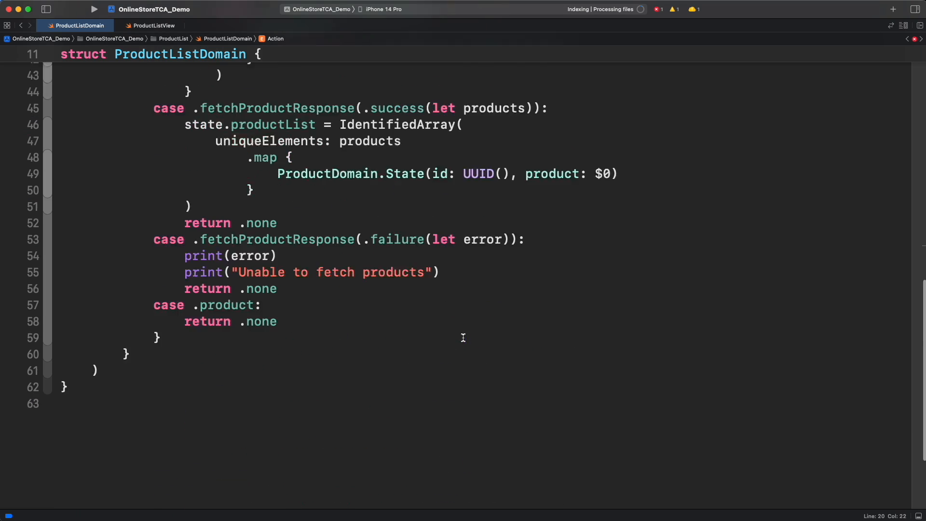
{"action": "left_click", "coordinate": [153, 26]}
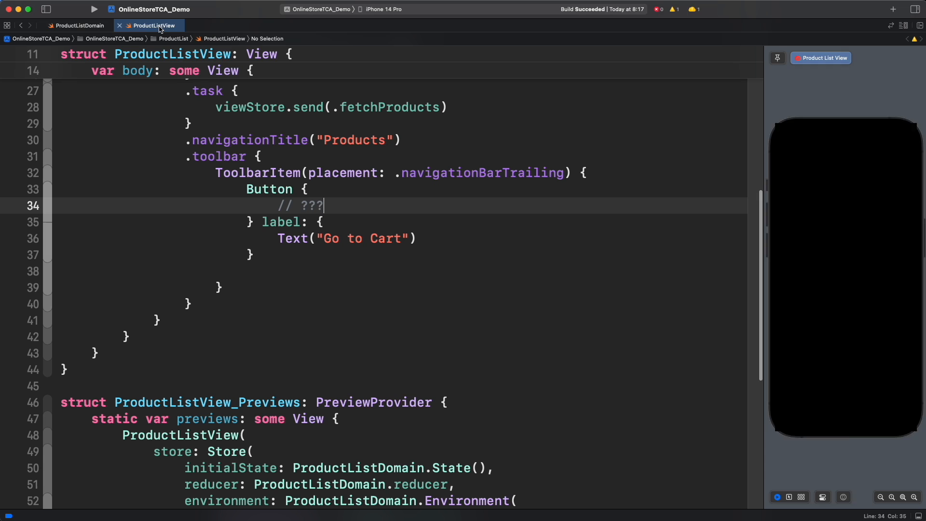
{"action": "type", "text": "viewStore.send(.openCart)"}
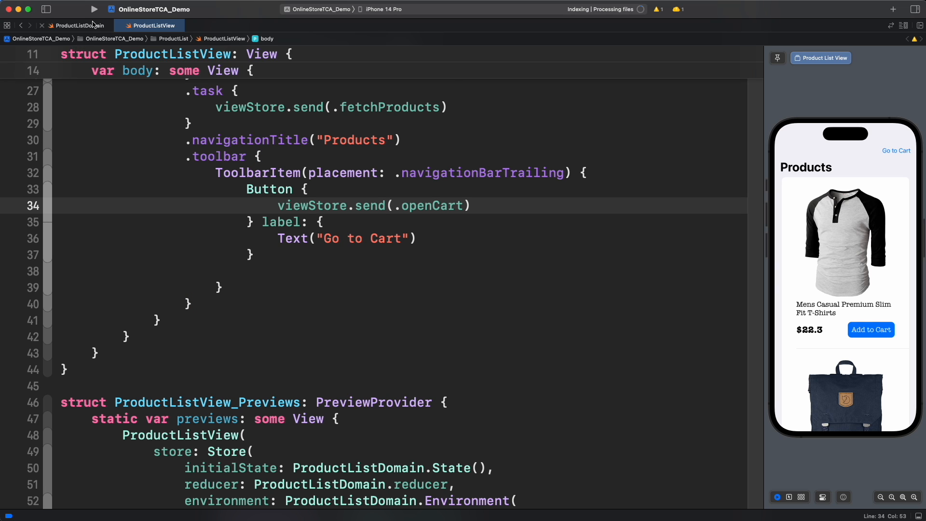
Add var shouldOpenCart = false to ProductListDomain and set it true in openCart
{"action": "left_click", "coordinate": [79, 26]}
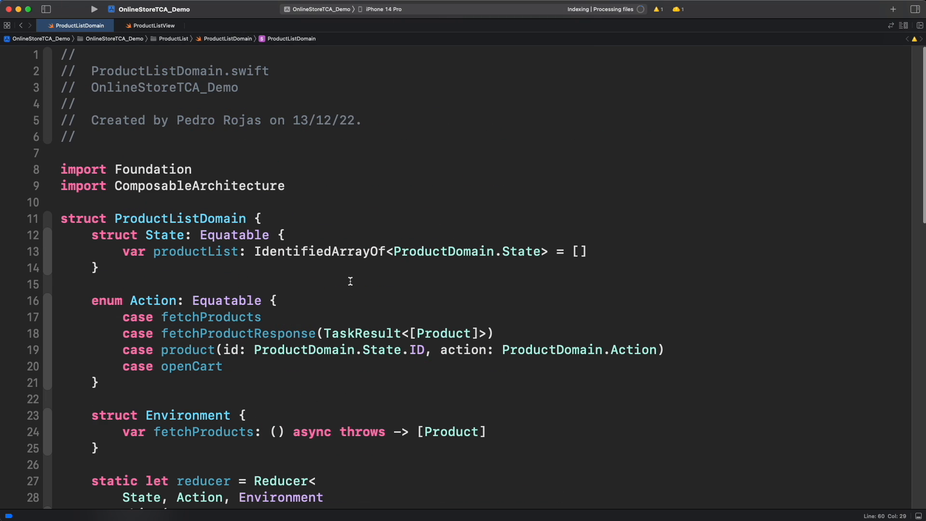
{"action": "type", "text": "var shoul"}
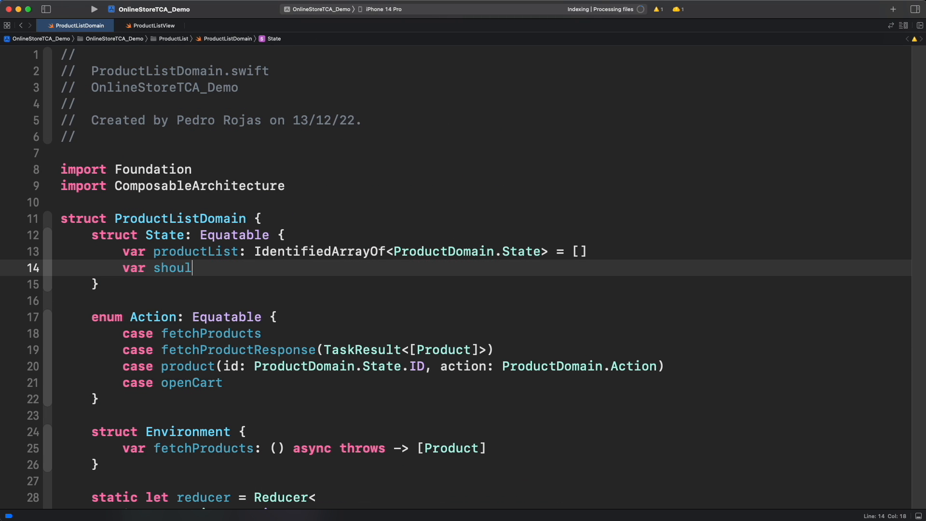
{"action": "type", "text": "dOpenCart = false"}
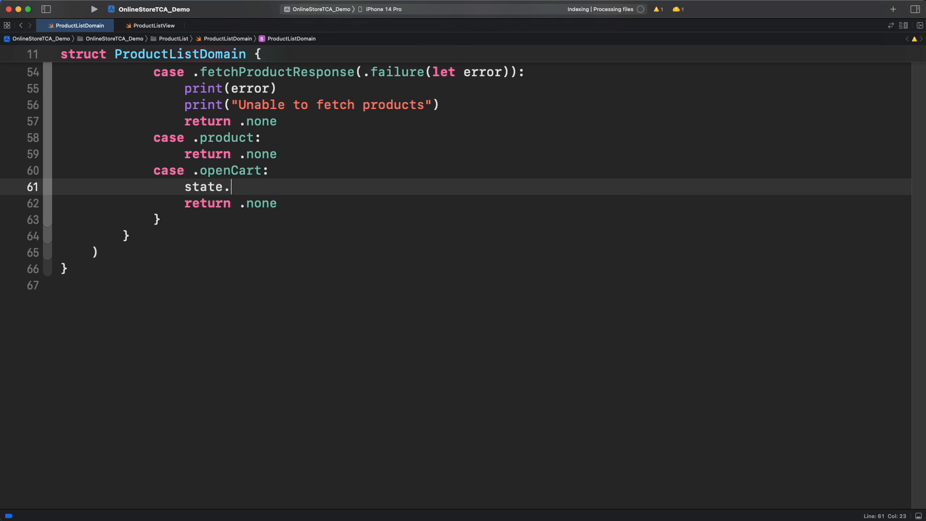
{"action": "type", "text": "shouldOpenCart = true"}
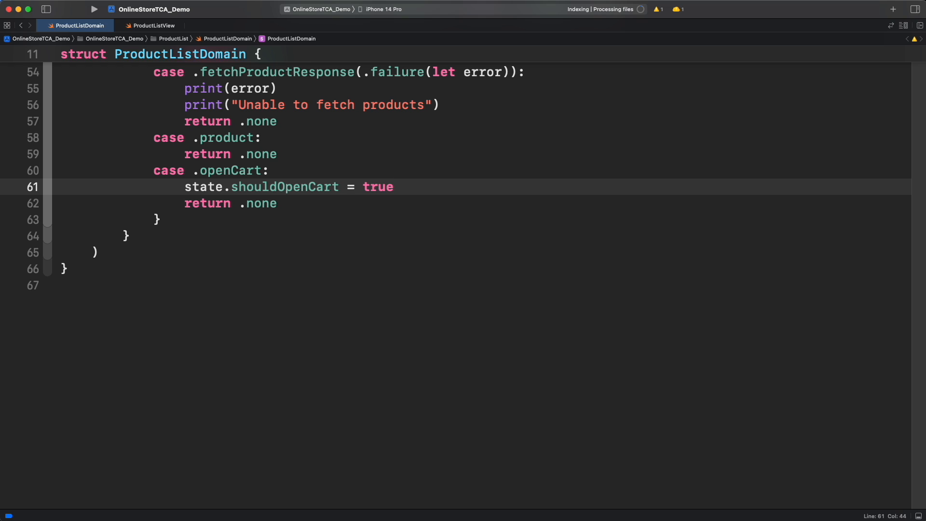
{"action": "left_click", "coordinate": [153, 25]}
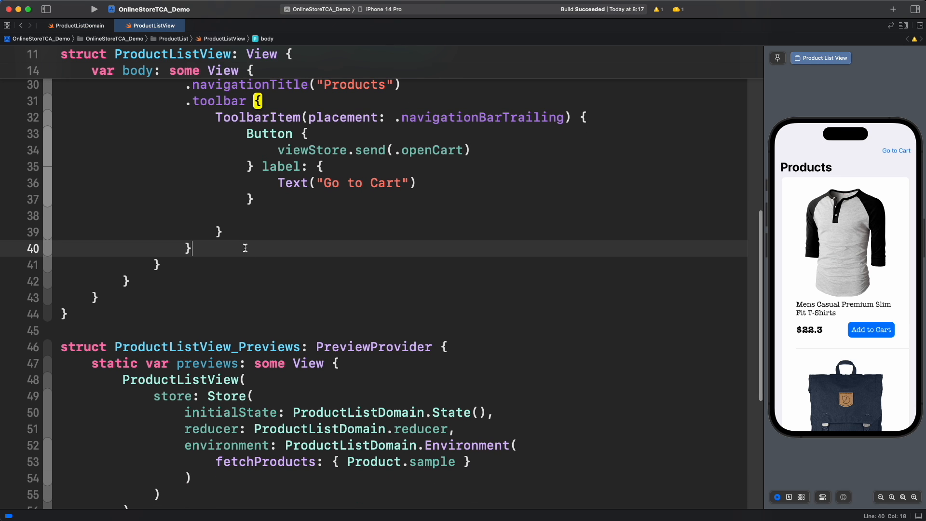
Start a .sheet modifier and check the shouldOpenCart property in ProductListDomain
{"action": "type", "text": ".shee"}
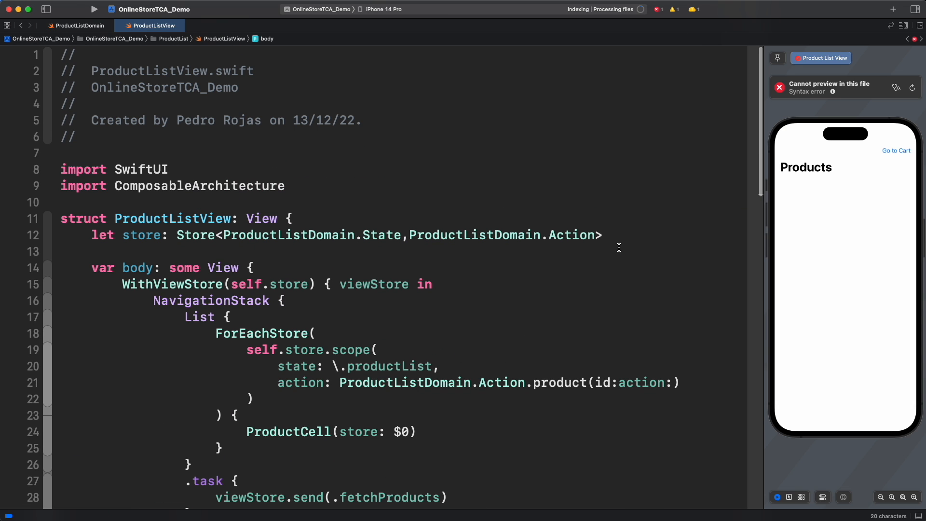
{"action": "type", "text": "@State var shouldOpenCart"}
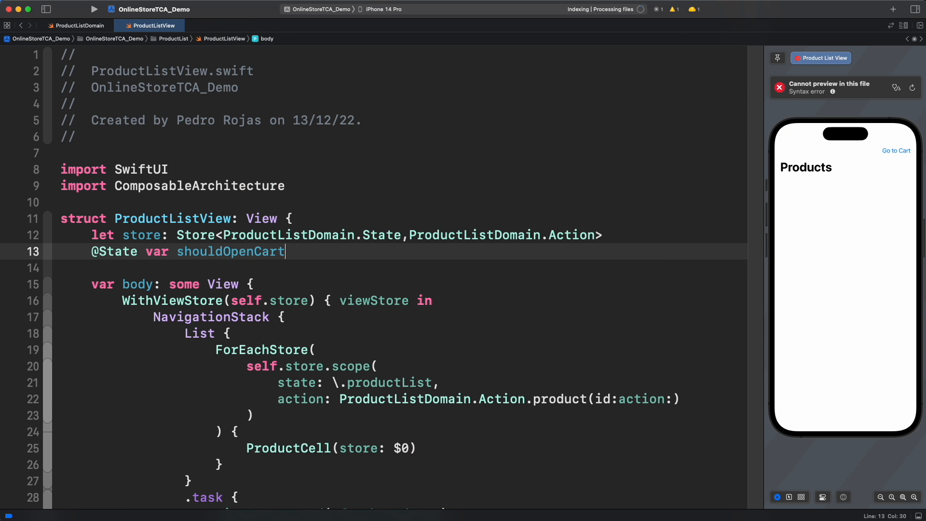
{"action": "scroll", "scroll_direction": "down", "scroll_amount": 3}
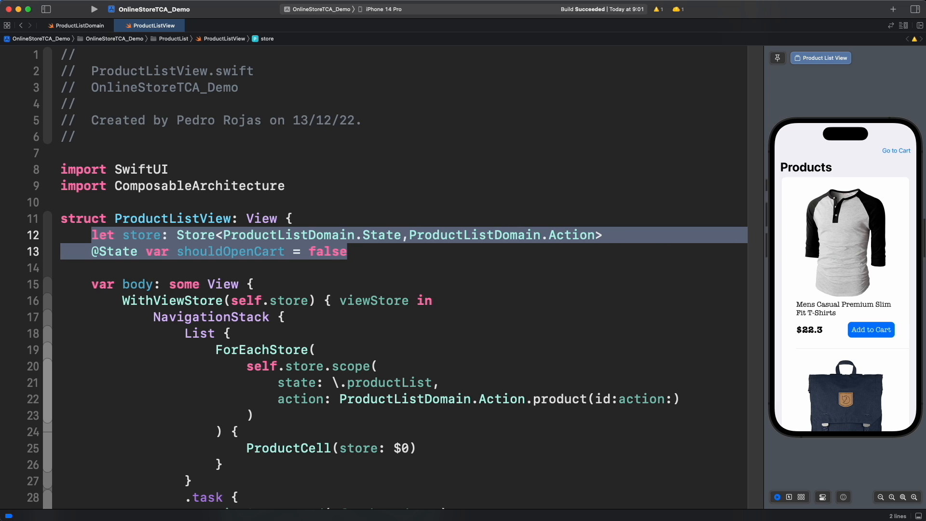
{"action": "left_click", "coordinate": [74, 25]}
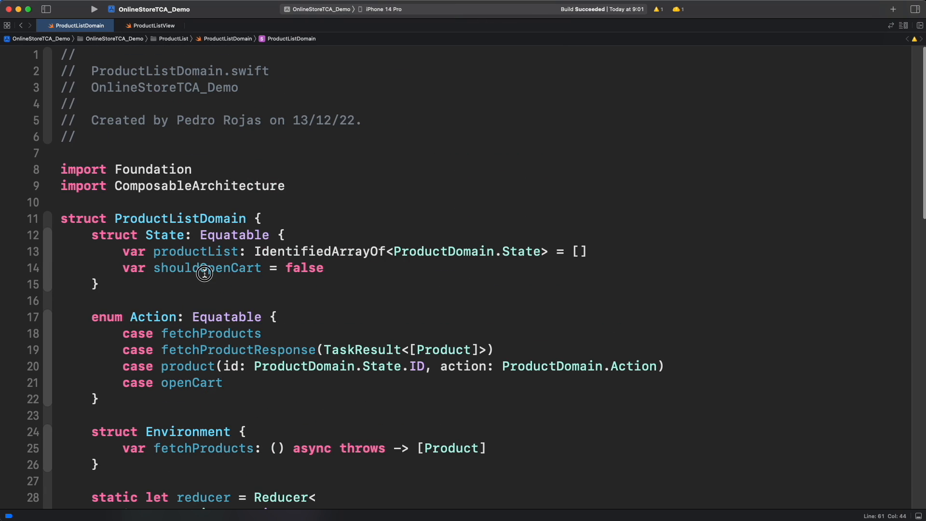
{"action": "double_click", "coordinate": [207, 268]}
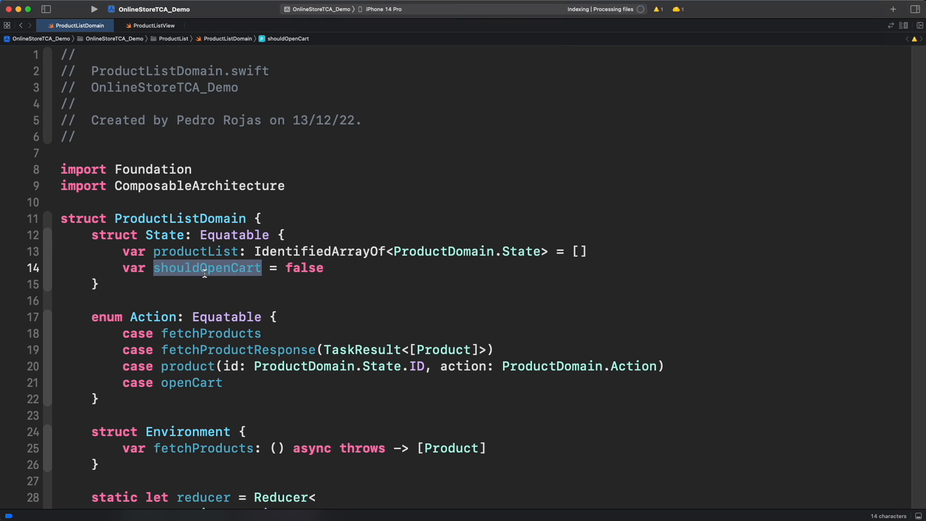
{"action": "left_click", "coordinate": [155, 26]}
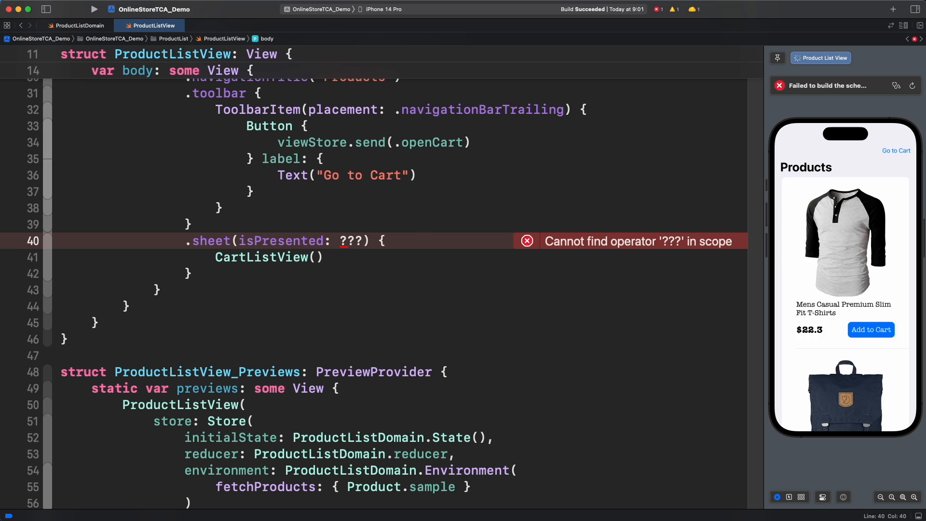
Bind the sheet via viewStore.binding(get: $0.shouldOpenCart, send: .openCart) showing CartListView
{"action": "type", "text": "viewStore.bindin"}
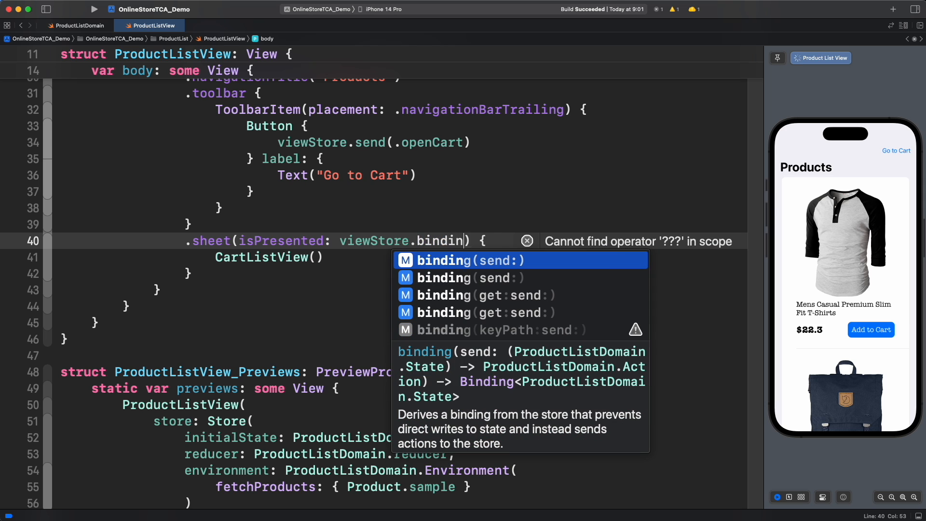
{"action": "type", "text": "g("}
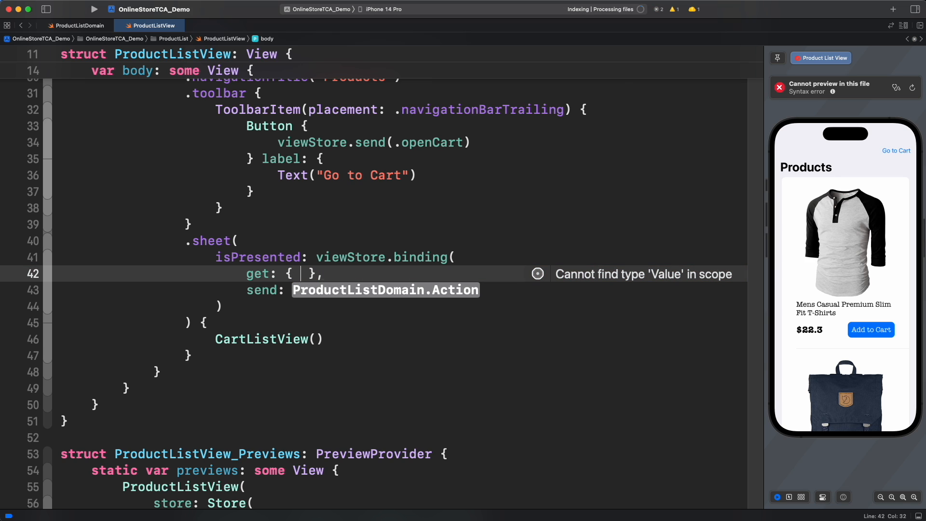
{"action": "type", "text": "$0.shouldOpenCart"}
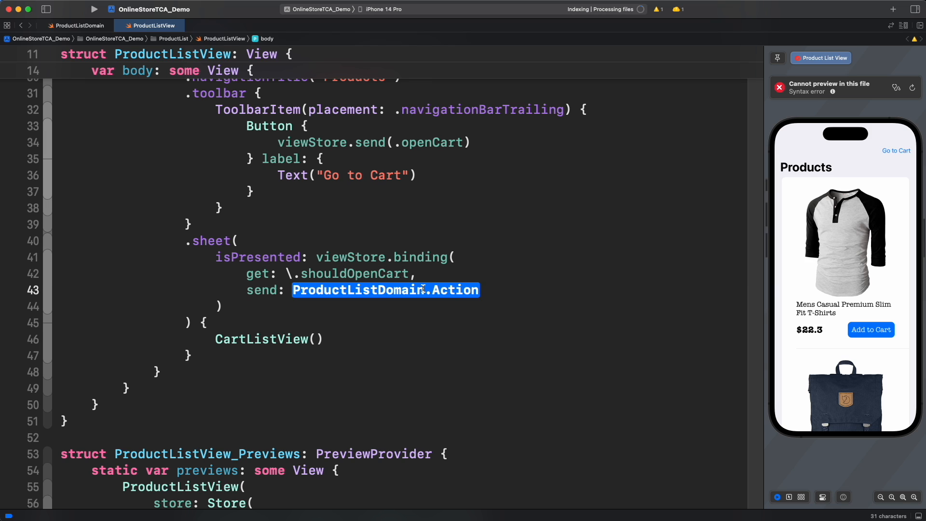
{"action": "type", "text": ".openCart"}
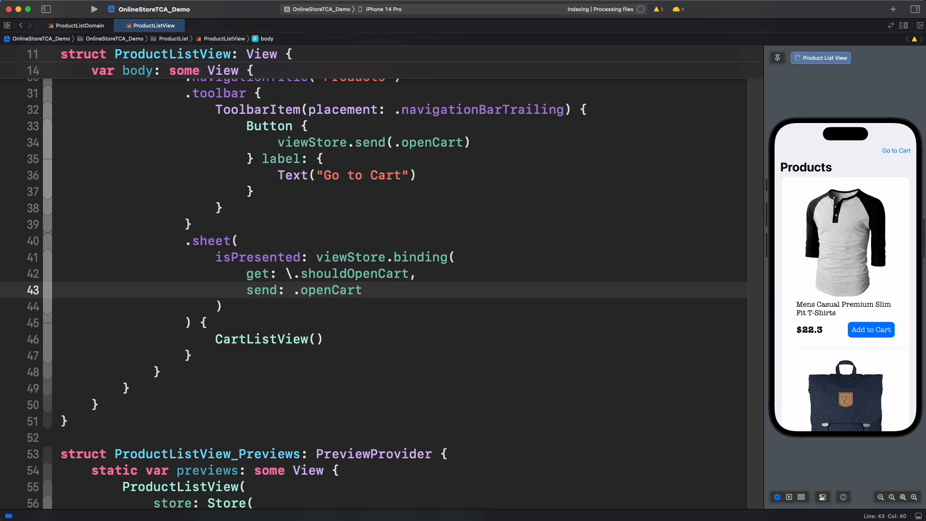
{"action": "left_click", "coordinate": [362, 290]}
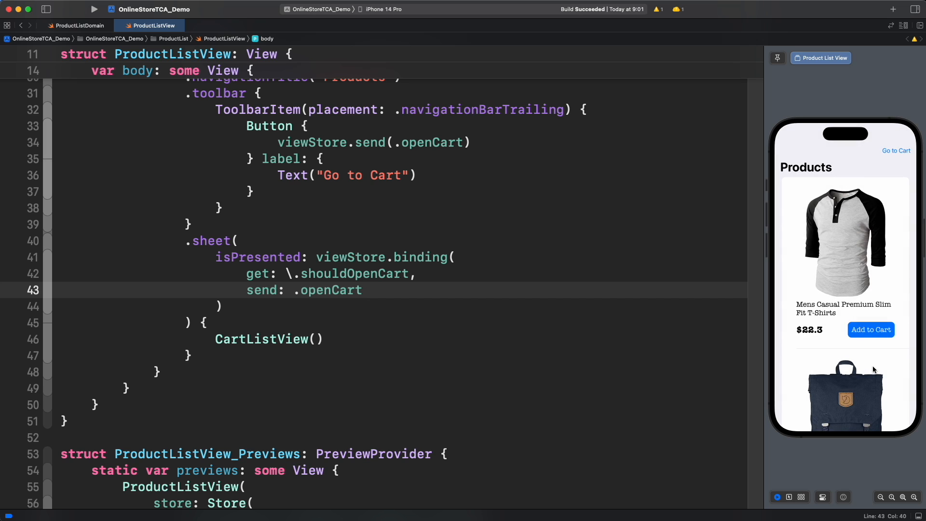
{"action": "mouse_move", "coordinate": [876, 361]}
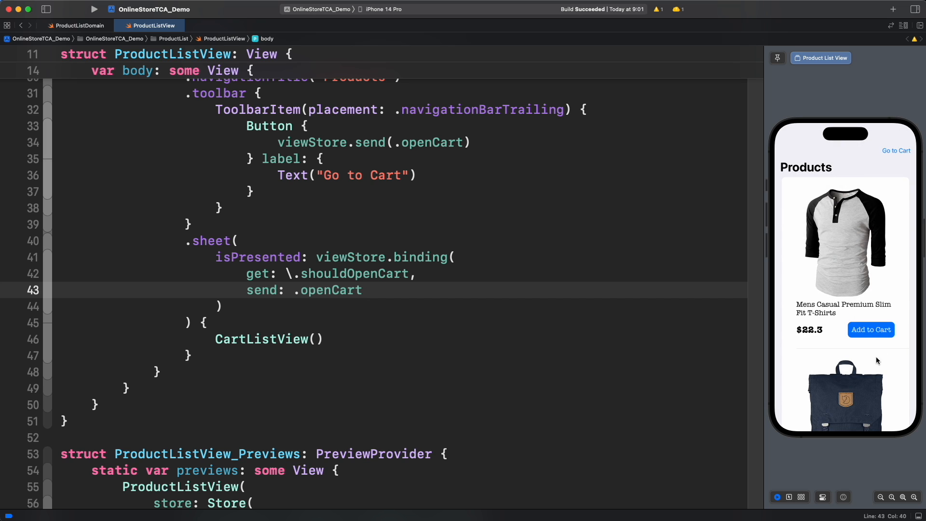
{"action": "mouse_move", "coordinate": [897, 151]}
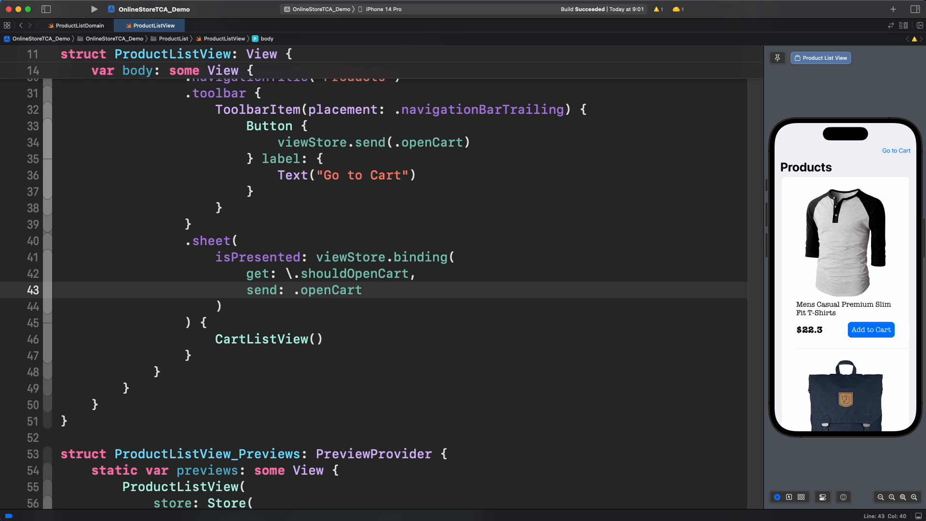
{"action": "mouse_move", "coordinate": [263, 44]}
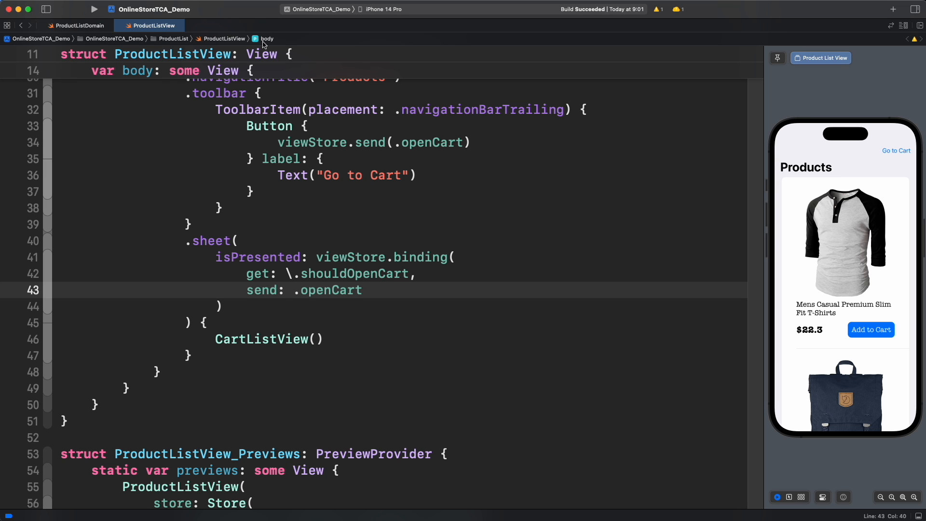
Append .debug() after the ProductListDomain reducer and build and run the app
{"action": "left_click", "coordinate": [79, 26]}
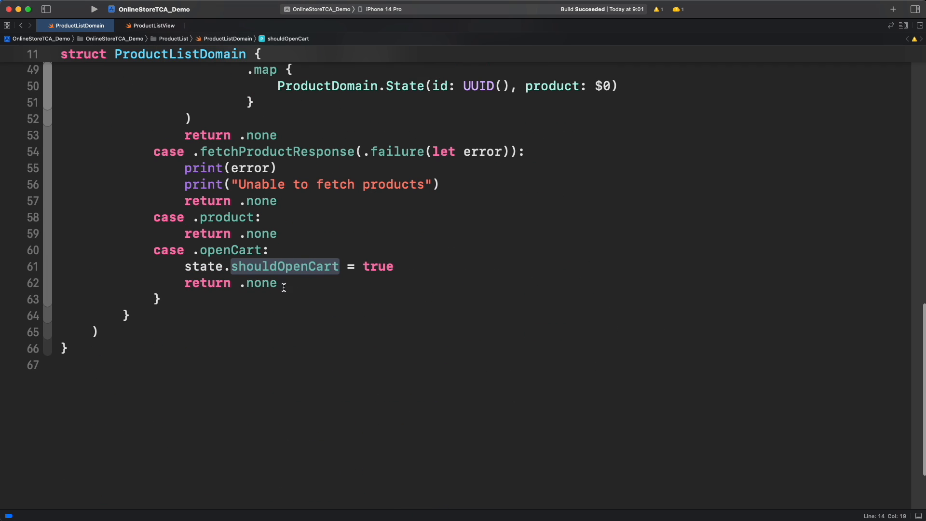
{"action": "left_click", "coordinate": [140, 332]}
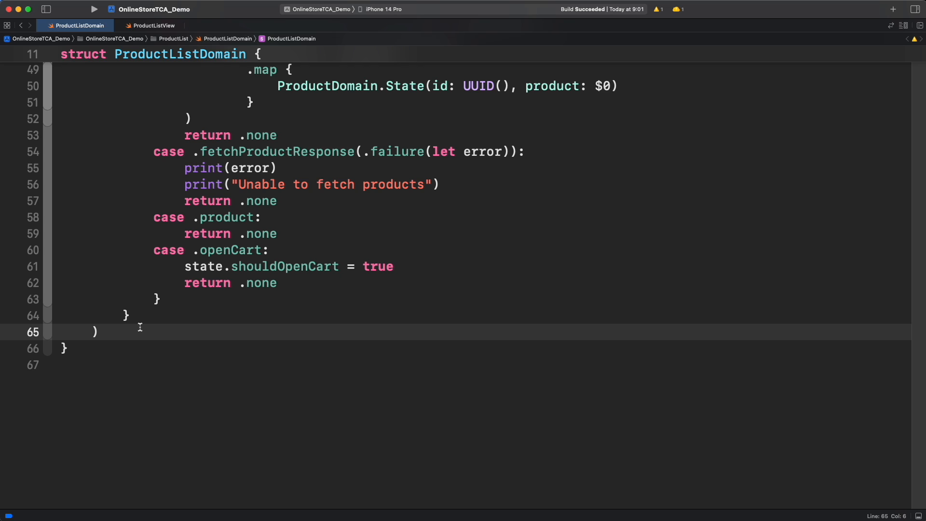
{"action": "type", "text": ".debug()"}
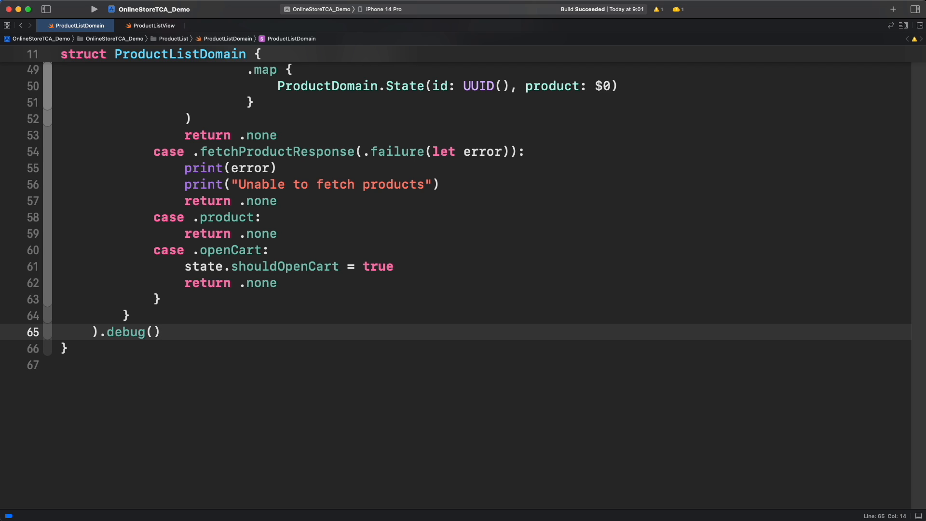
{"action": "left_click", "coordinate": [159, 331]}
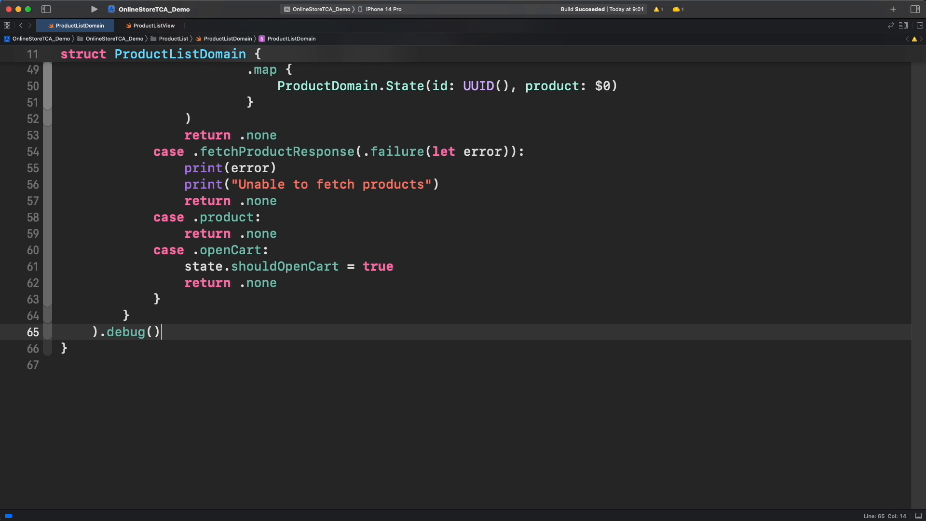
{"action": "left_click", "coordinate": [152, 25]}
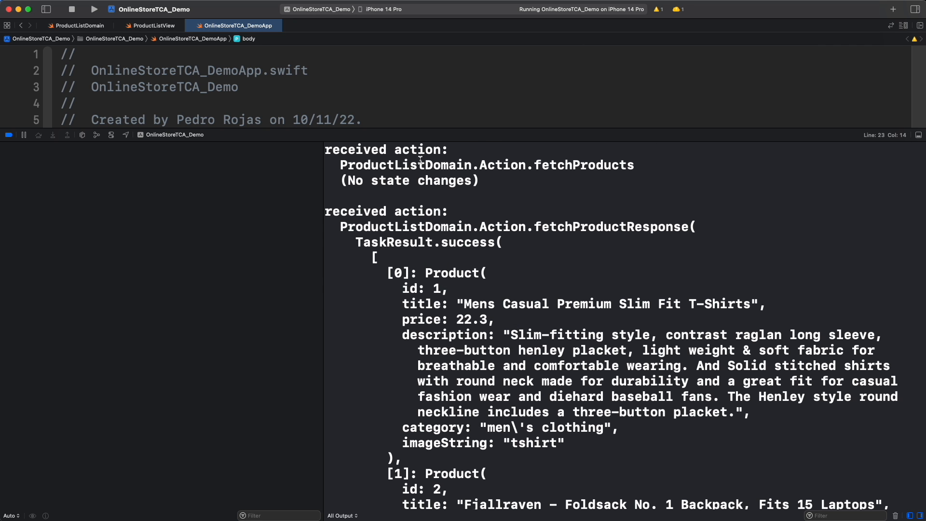
Tap Go to Cart in the simulator and read the openCart logs setting shouldOpenCart true
{"action": "double_click", "coordinate": [582, 165]}
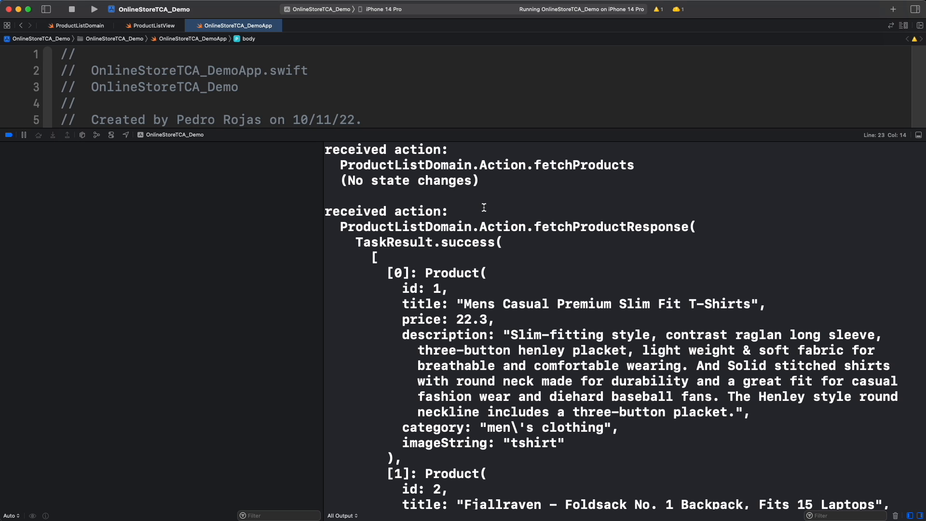
{"action": "mouse_move", "coordinate": [484, 203]}
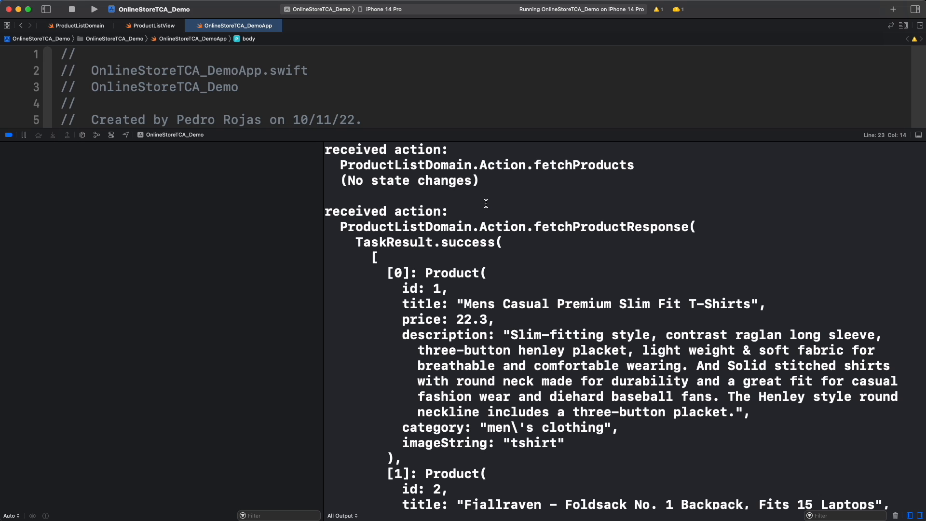
{"action": "double_click", "coordinate": [611, 227]}
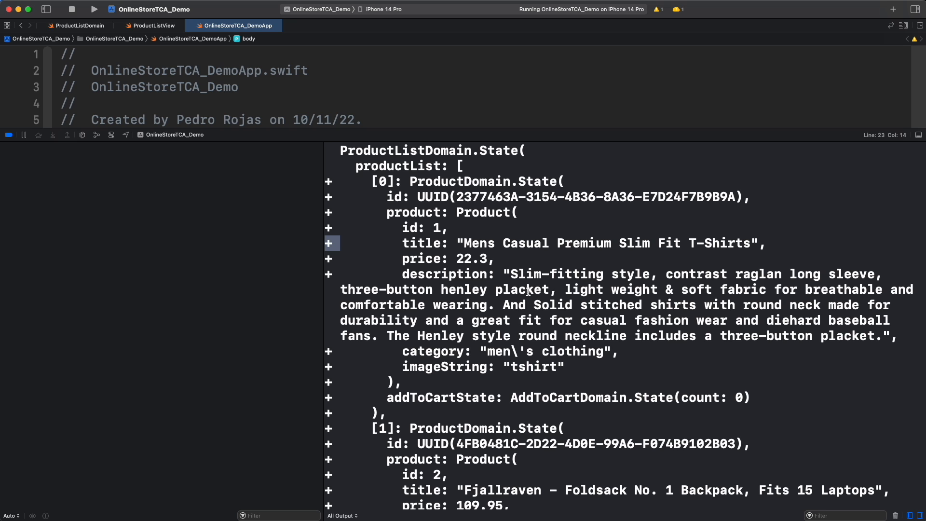
{"action": "scroll", "scroll_direction": "down", "scroll_amount": 3}
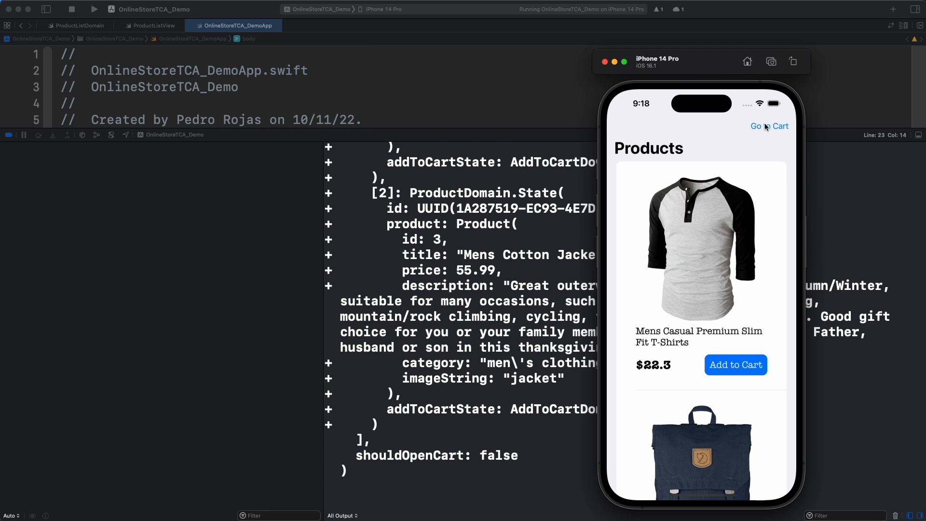
{"action": "left_click", "coordinate": [755, 126]}
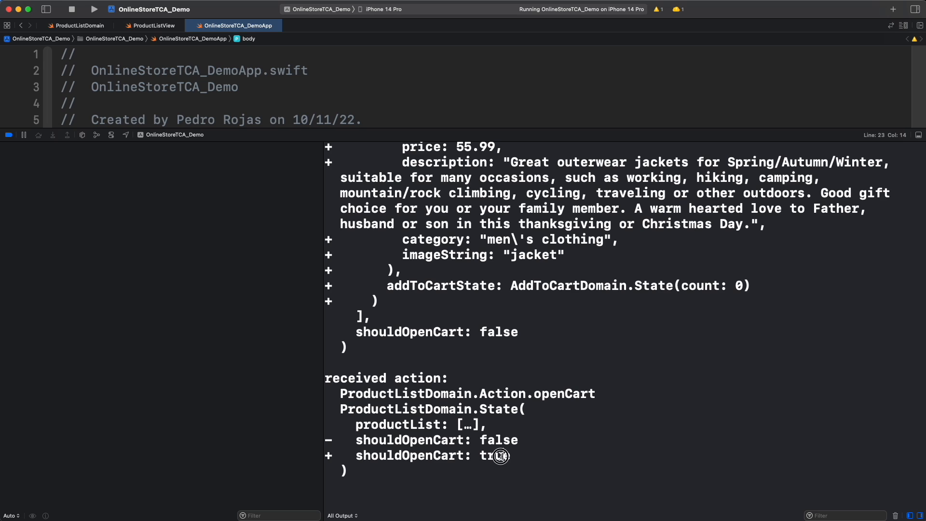
{"action": "double_click", "coordinate": [495, 455]}
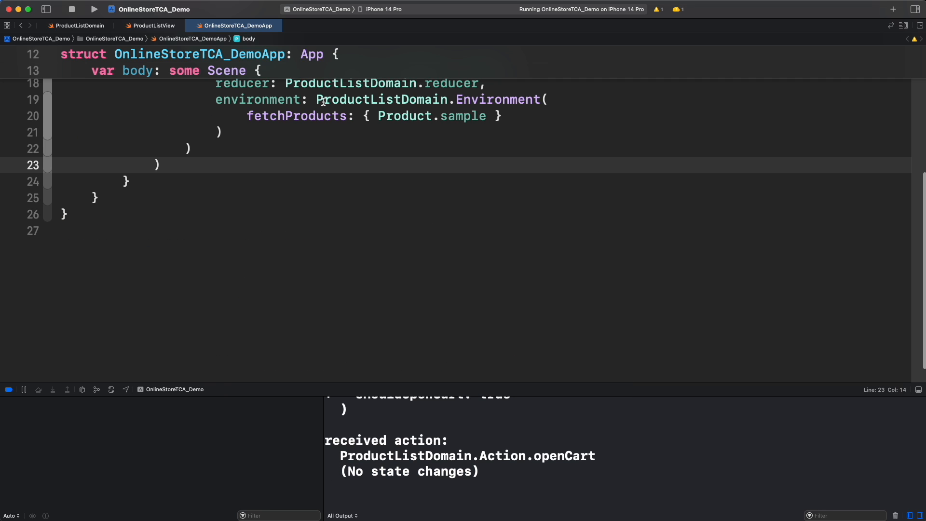
Inspect the openCart reducer case and sheet binding, then jump to the openCart definition
{"action": "left_click", "coordinate": [79, 25]}
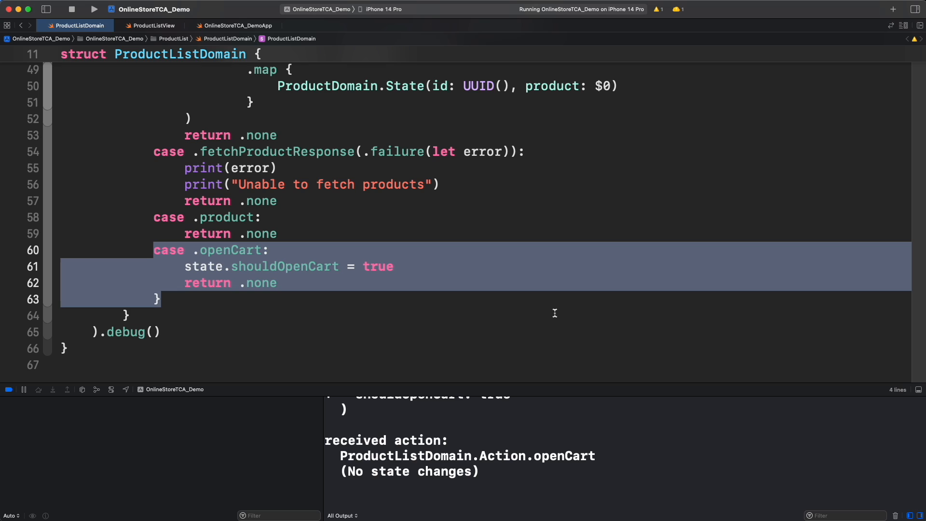
{"action": "left_click", "coordinate": [151, 25]}
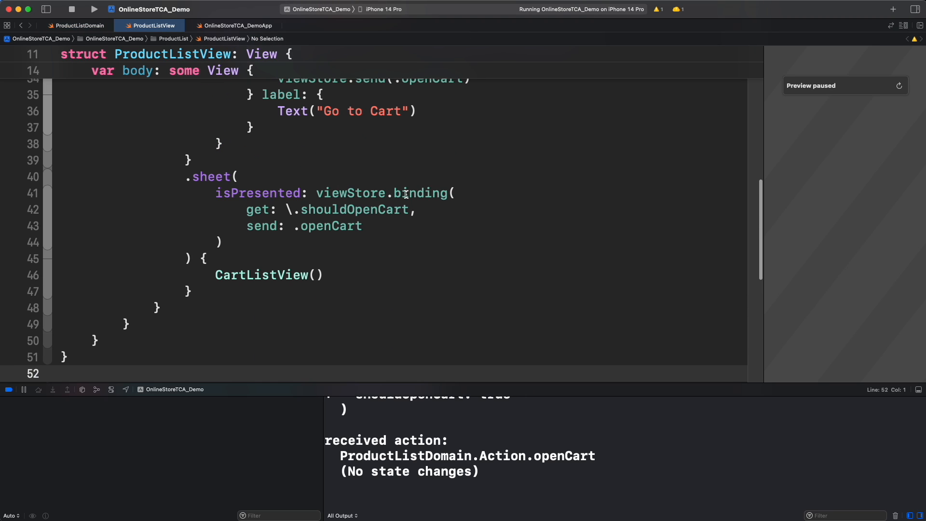
{"action": "double_click", "coordinate": [210, 176]}
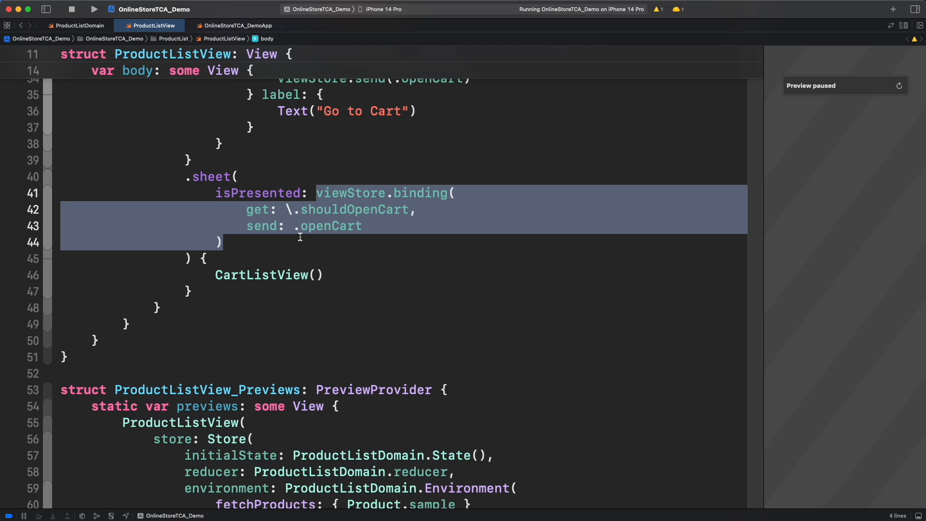
{"action": "left_click", "coordinate": [74, 25]}
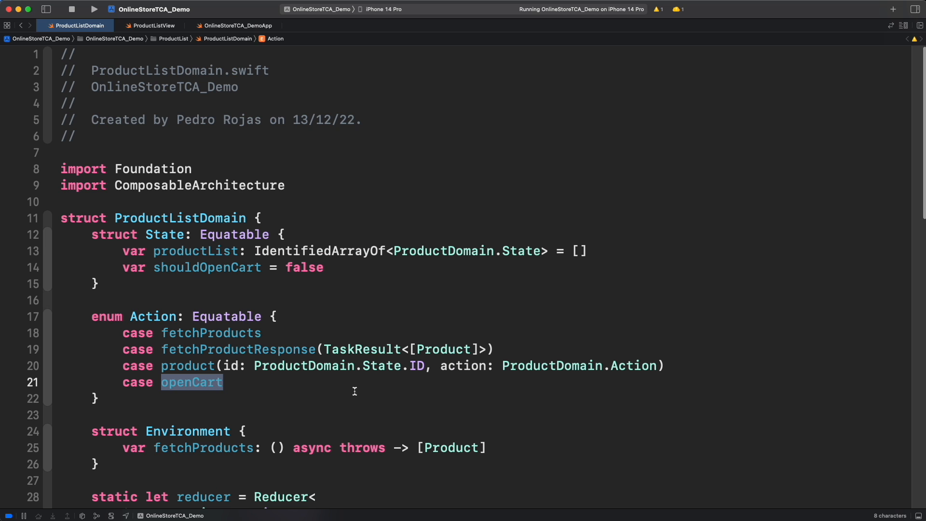
Rename openCart to setCart(isPresented:) and send setCart(isPresented: true) from ProductListView
{"action": "type", "text": "setCart(isPres"}
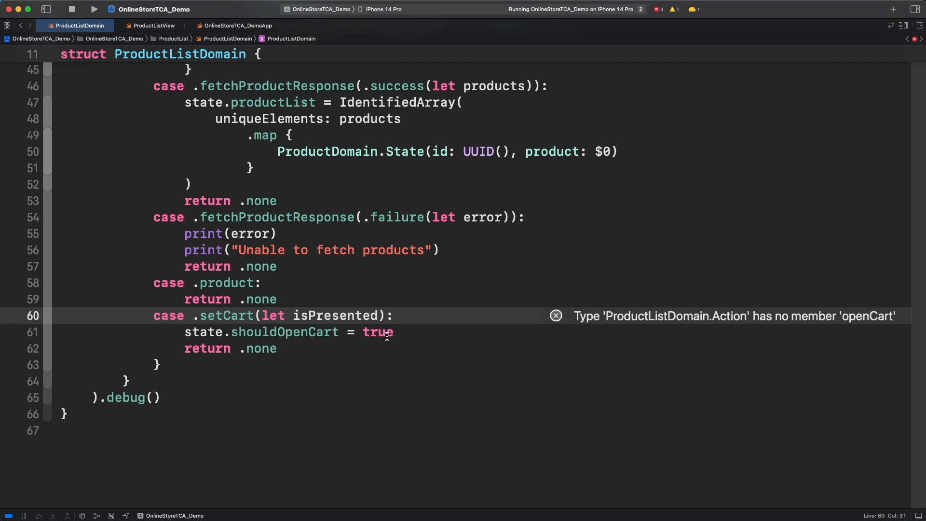
{"action": "type", "text": "isPresented"}
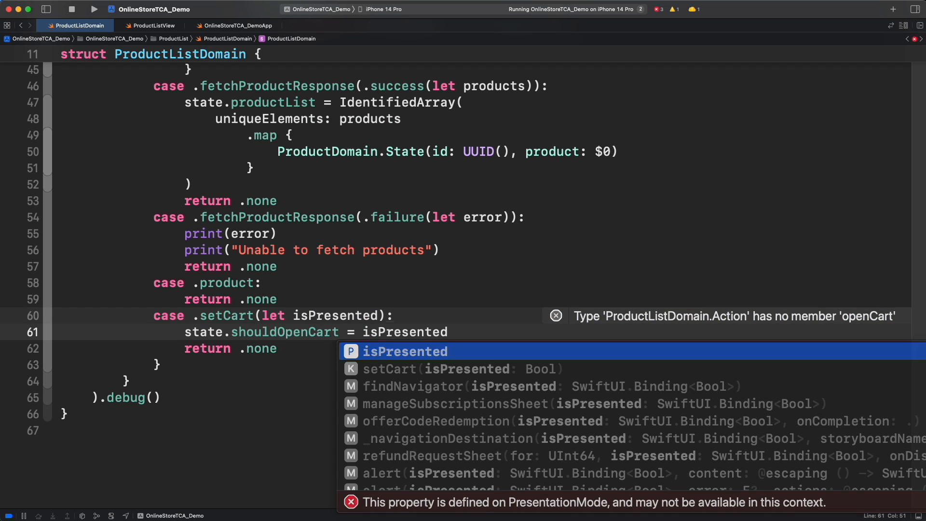
{"action": "key", "text": "escape"}
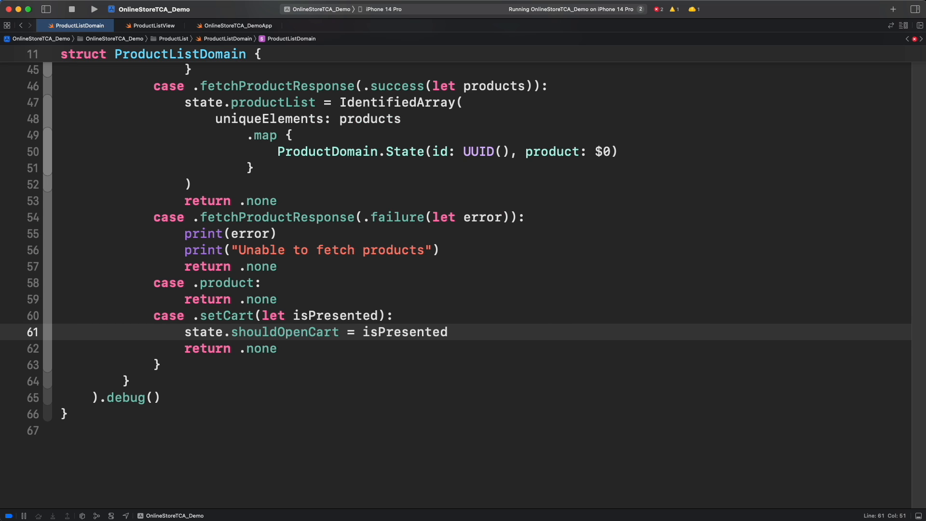
{"action": "left_click", "coordinate": [154, 26]}
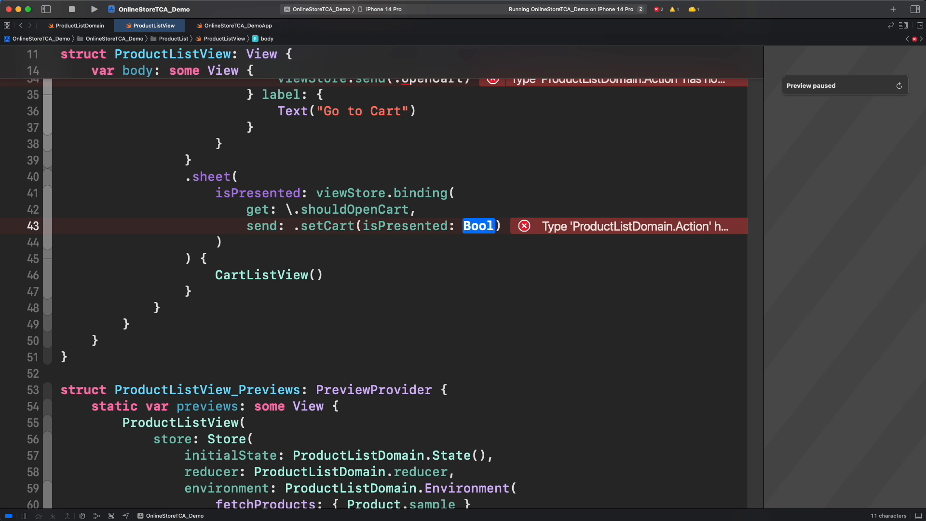
{"action": "key", "text": "Delete"}
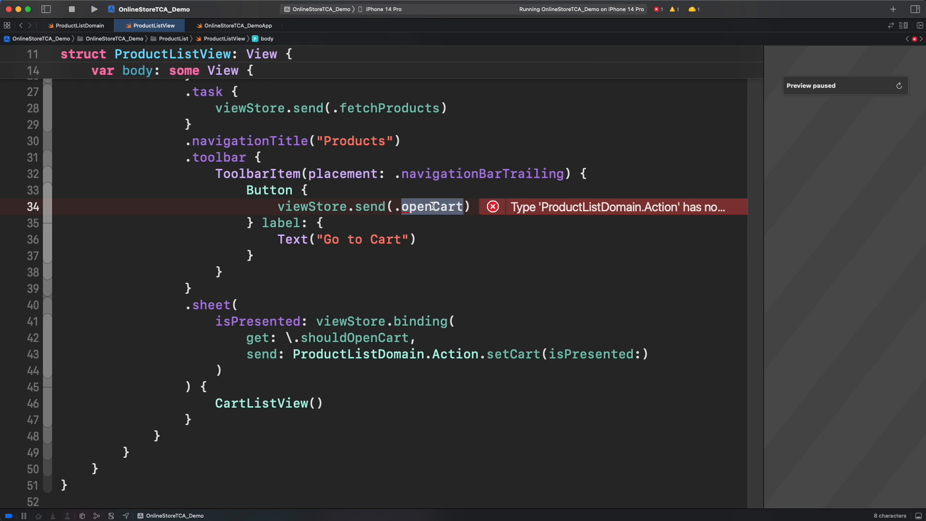
{"action": "type", "text": "setCart(isPresented: true)"}
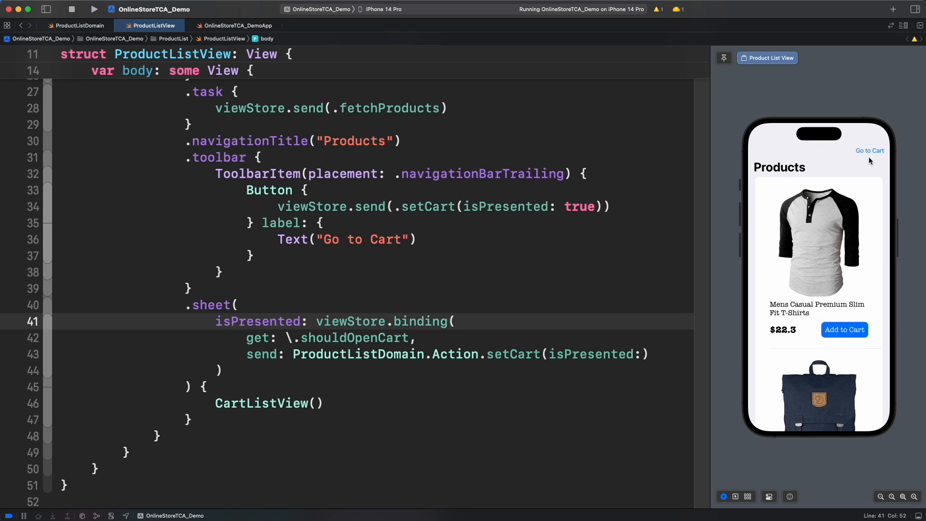
{"action": "mouse_move", "coordinate": [828, 390]}
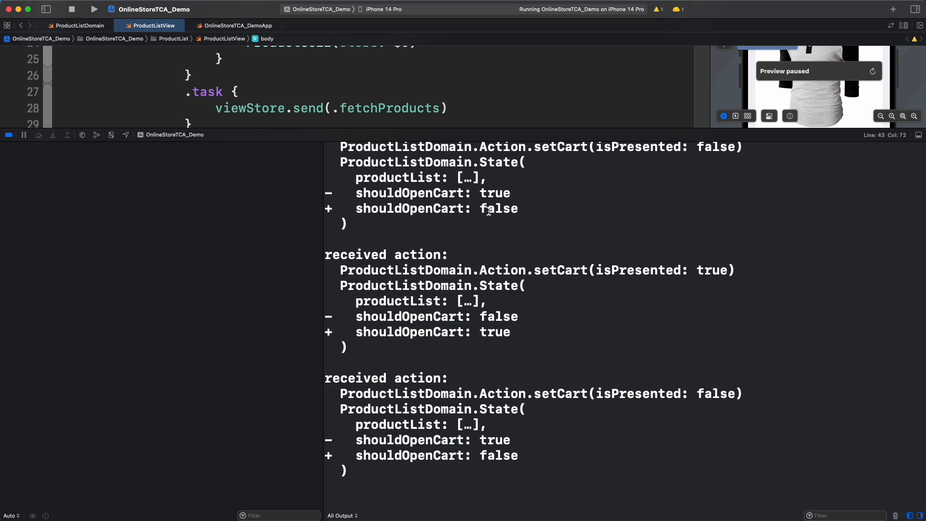
Check the debug console for setCart(isPresented: true) and false logs toggling shouldOpenCart
{"action": "double_click", "coordinate": [498, 315]}
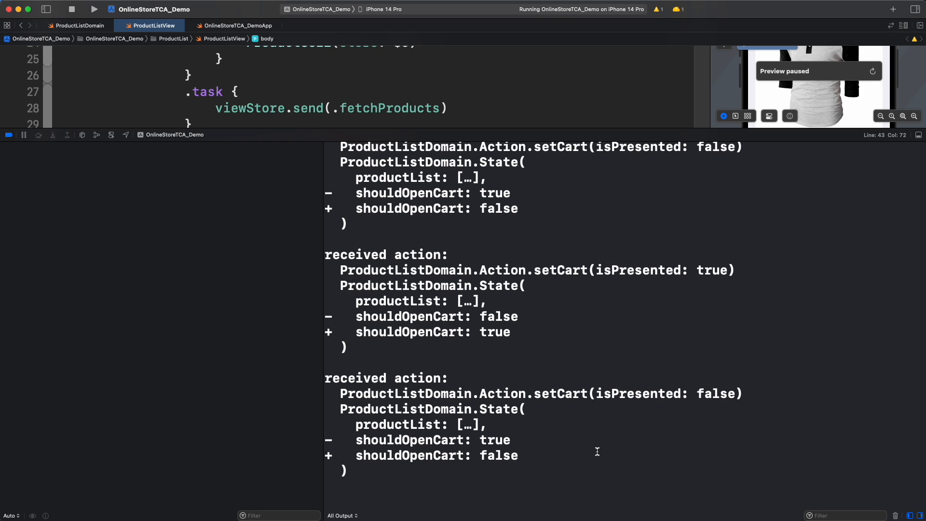
{"action": "left_click", "coordinate": [518, 455]}
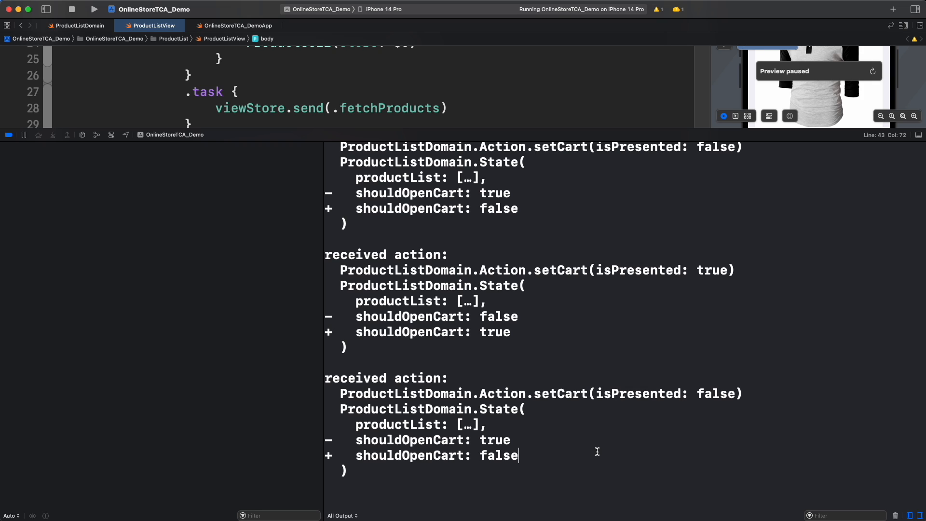